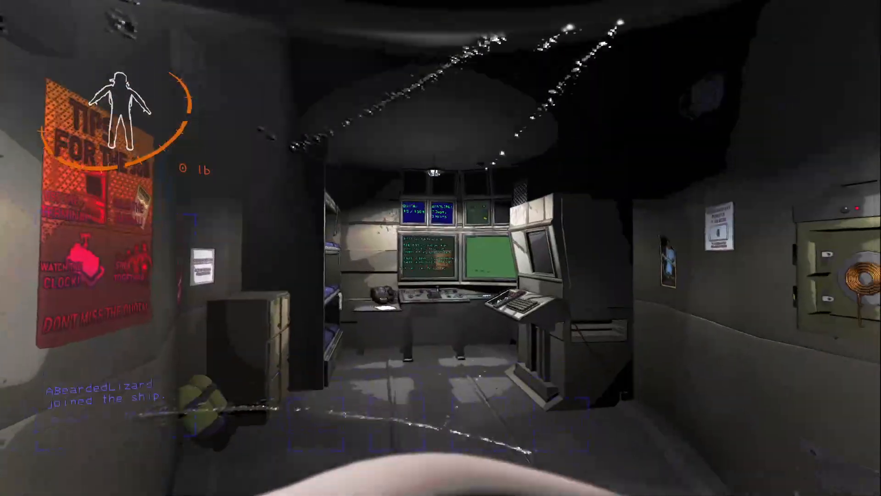
mouse_move(440, 247)
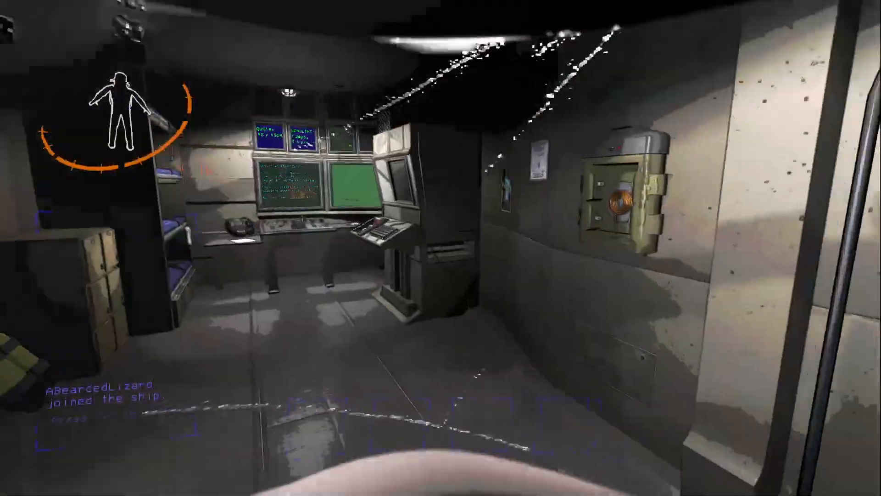
mouse_move(441, 248)
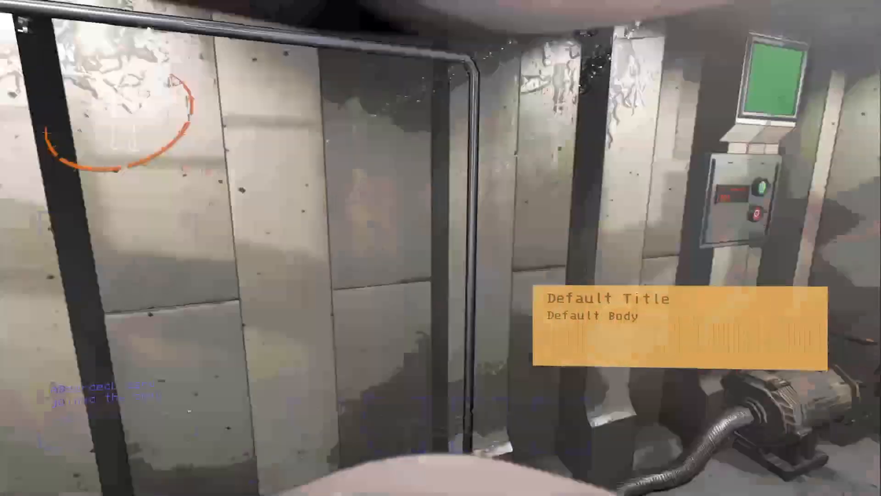
mouse_move(440, 248)
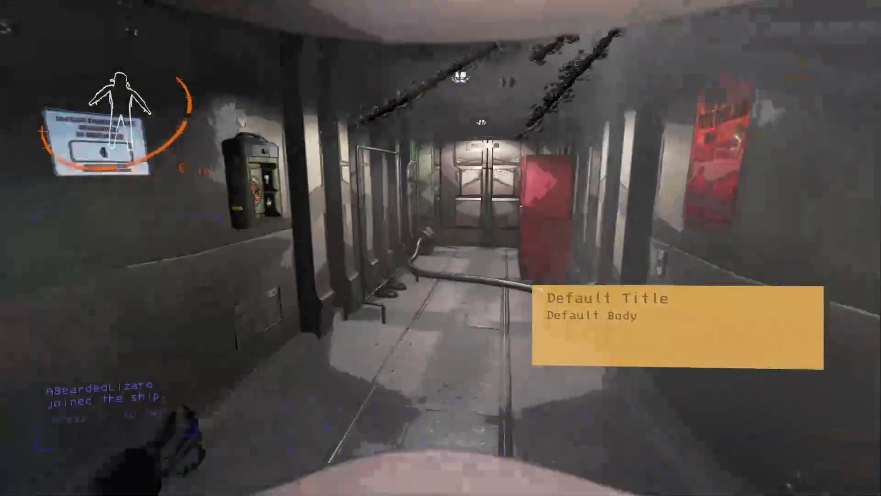
mouse_move(441, 248)
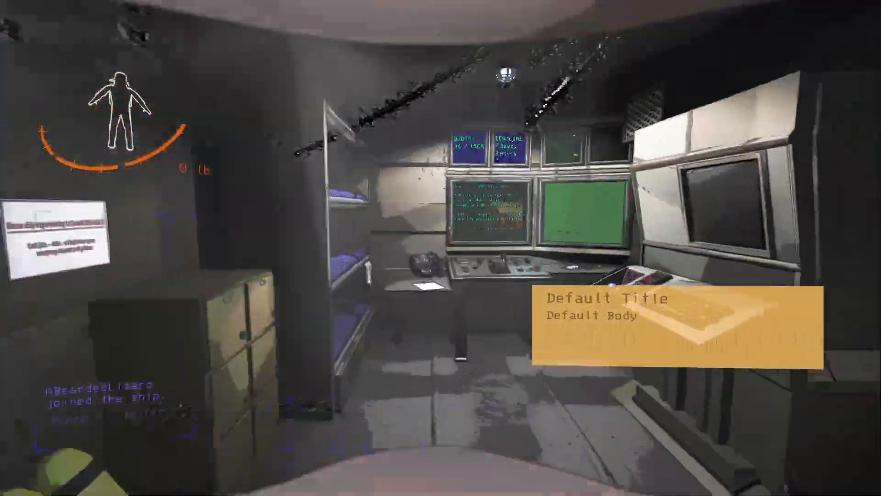
mouse_move(440, 248)
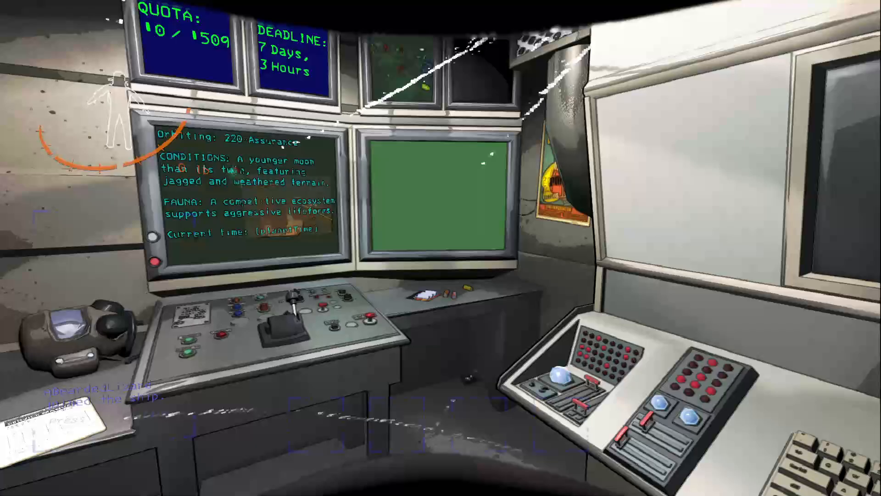